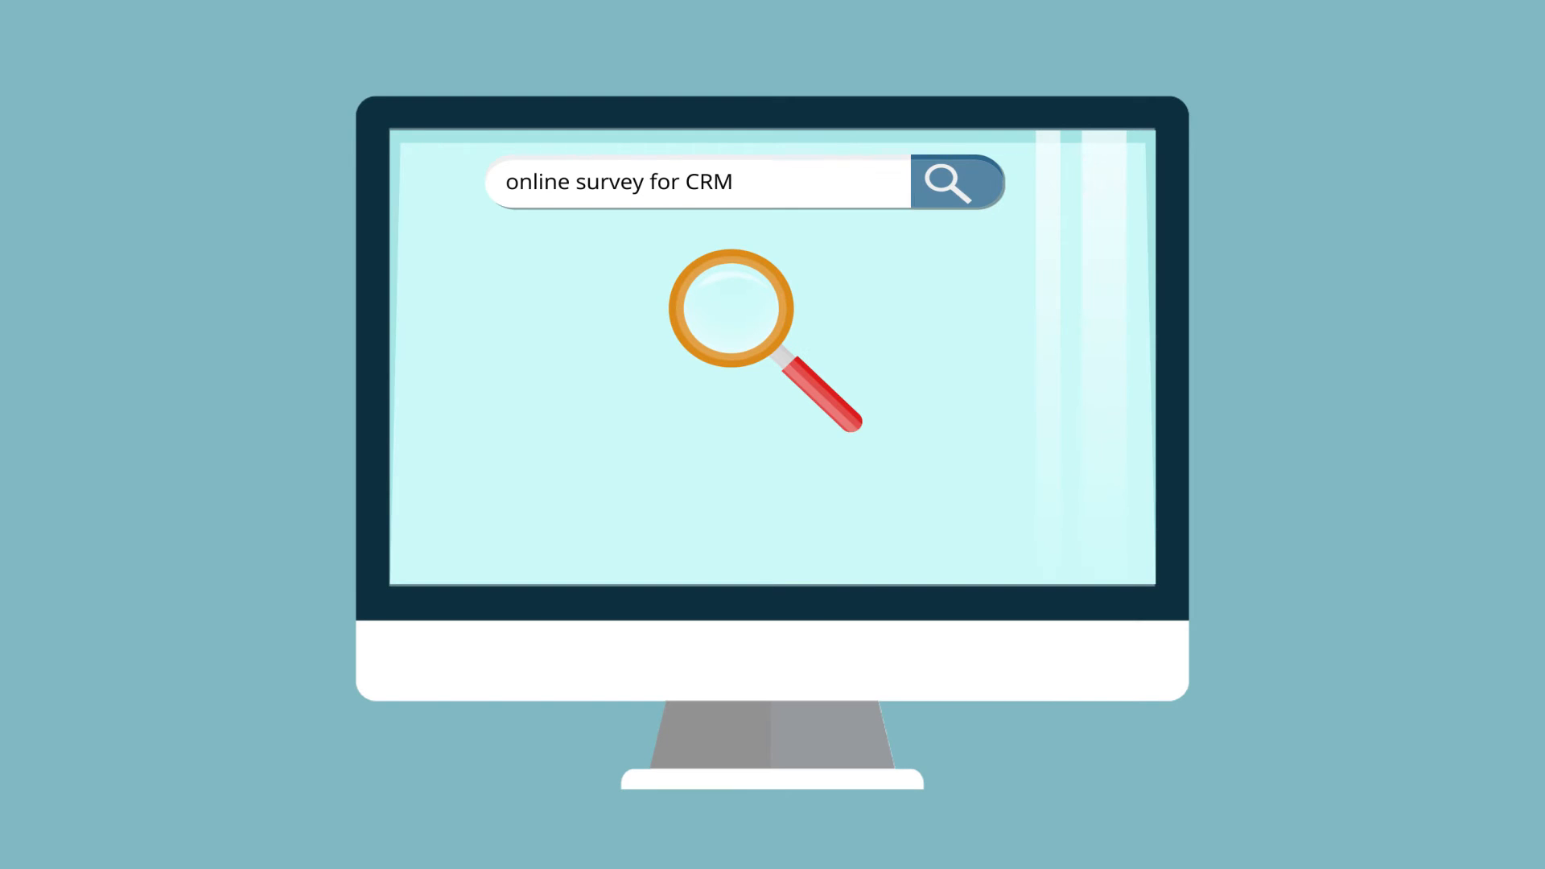
# Step: Play the search and survey-sending scenes through to the Biztech Survey Rocket end card with contact details
pyautogui.click(954, 183)
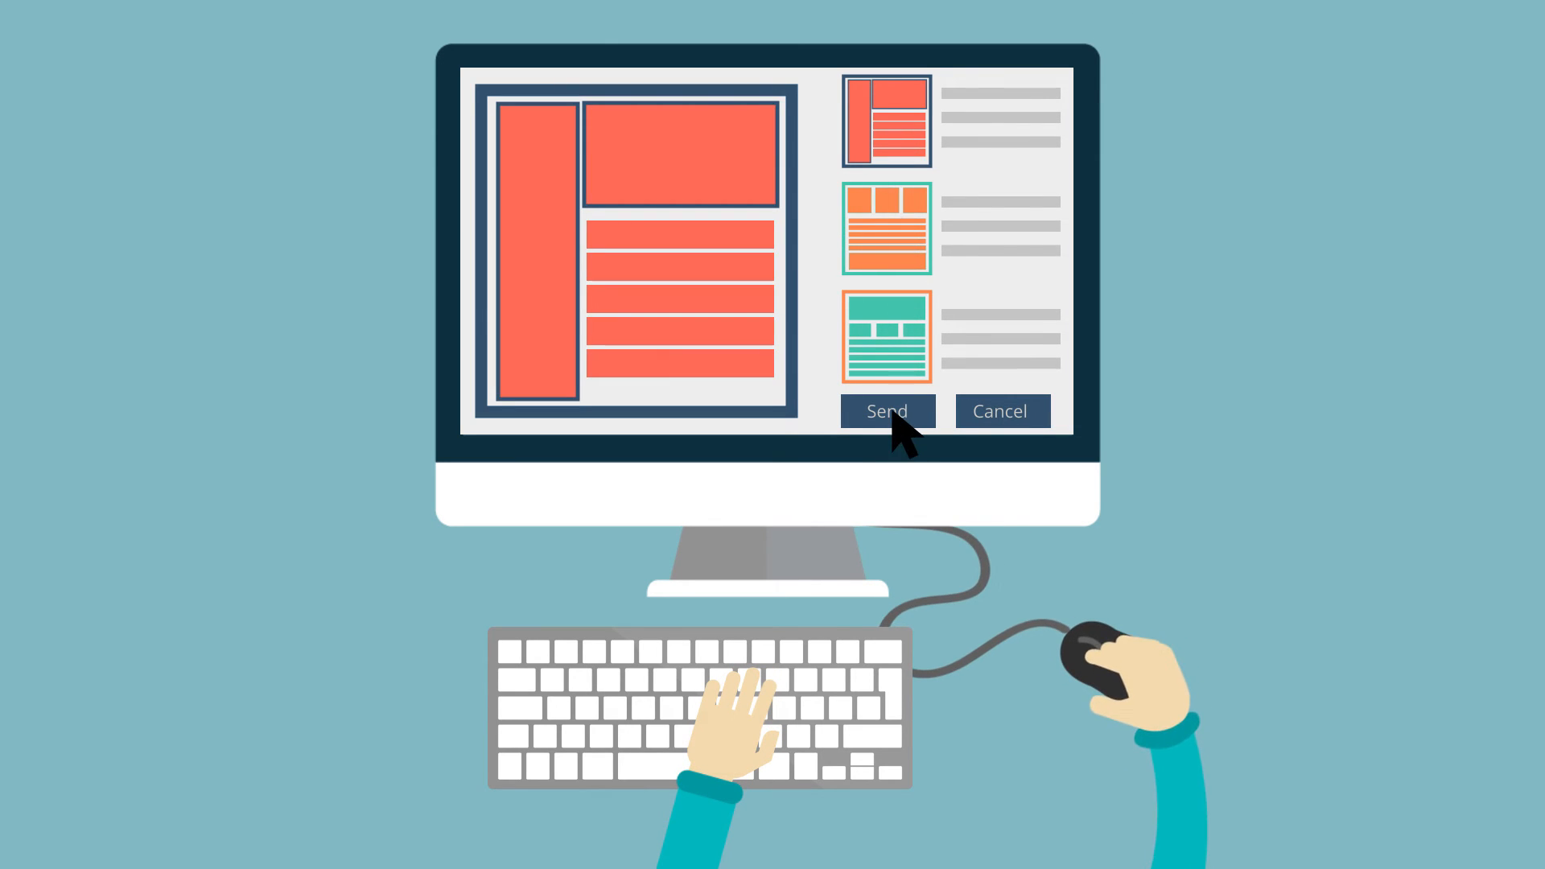
pyautogui.click(886, 411)
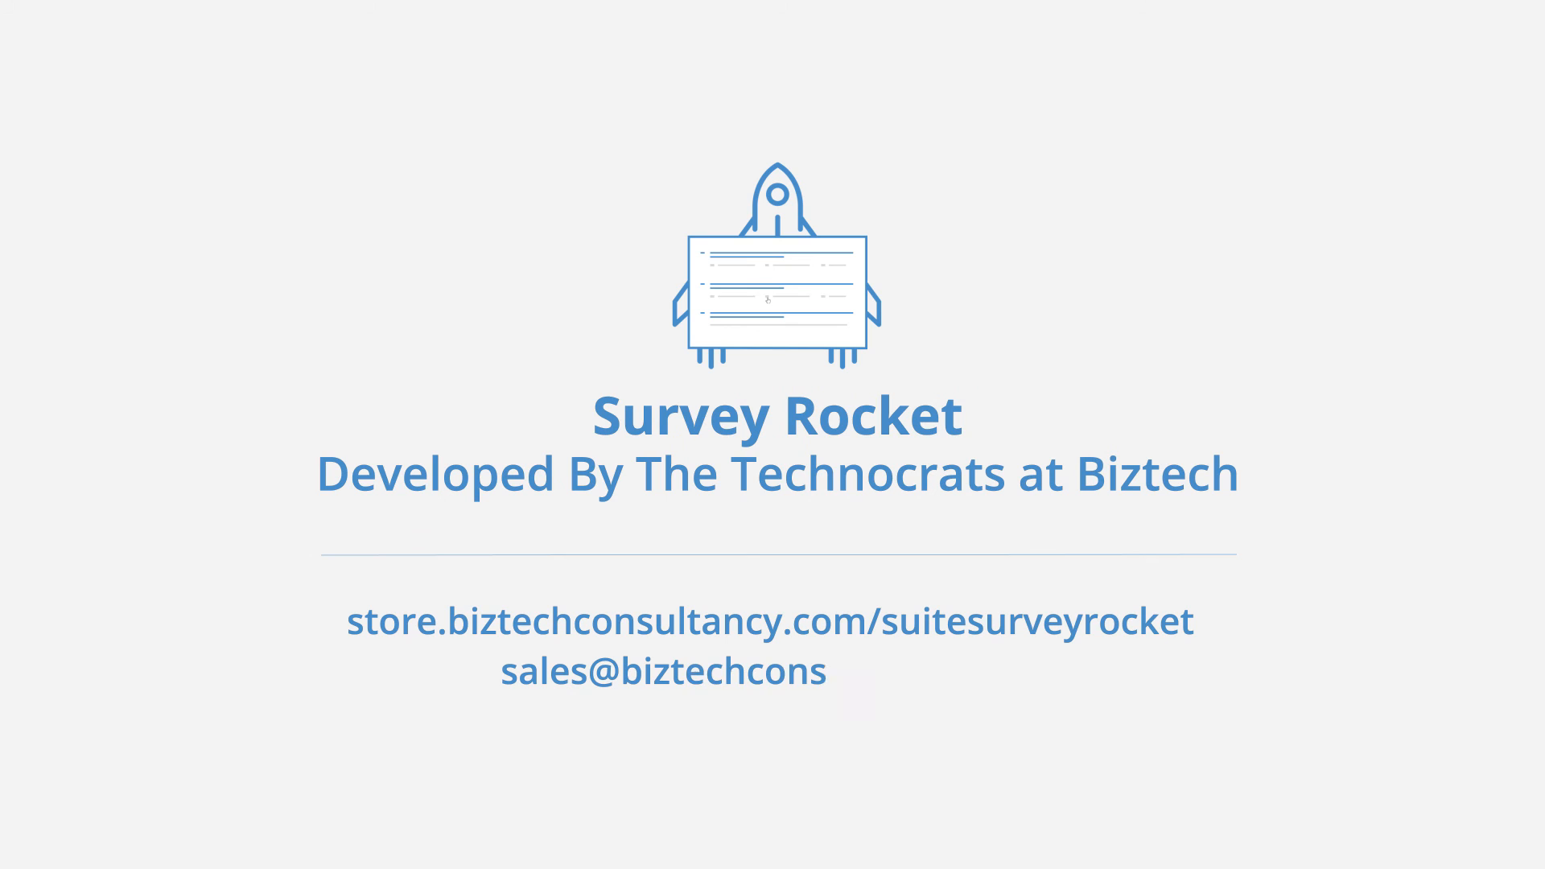
pyautogui.write('ultancy.com')
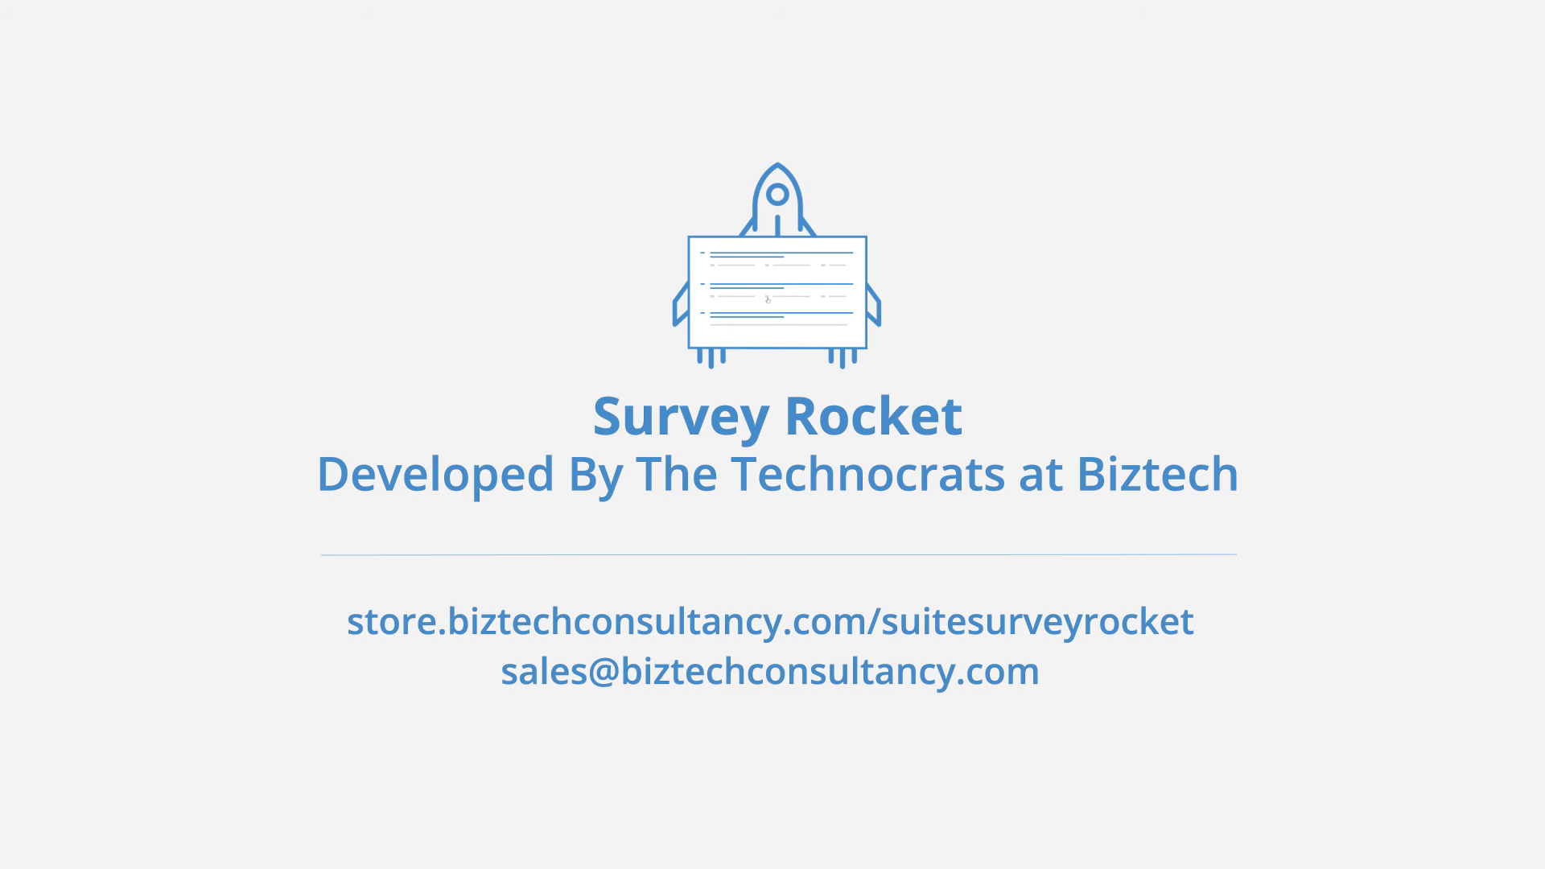